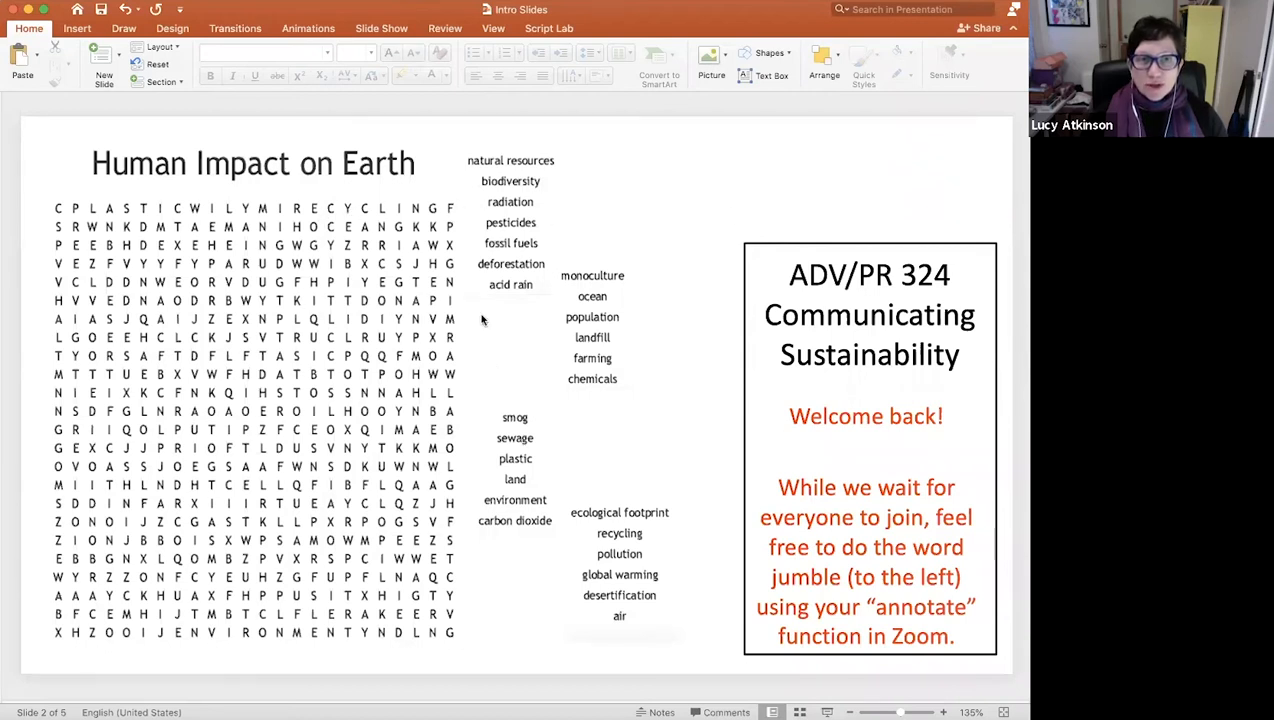
mouse_move(647, 142)
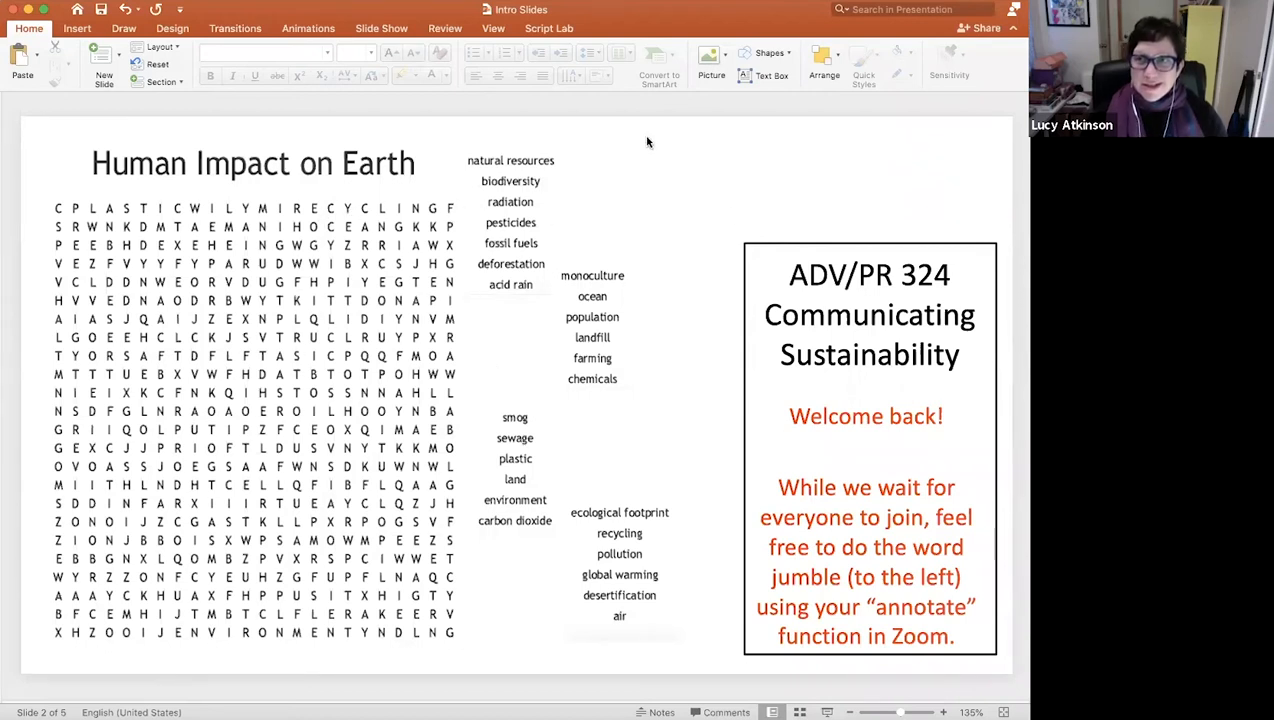